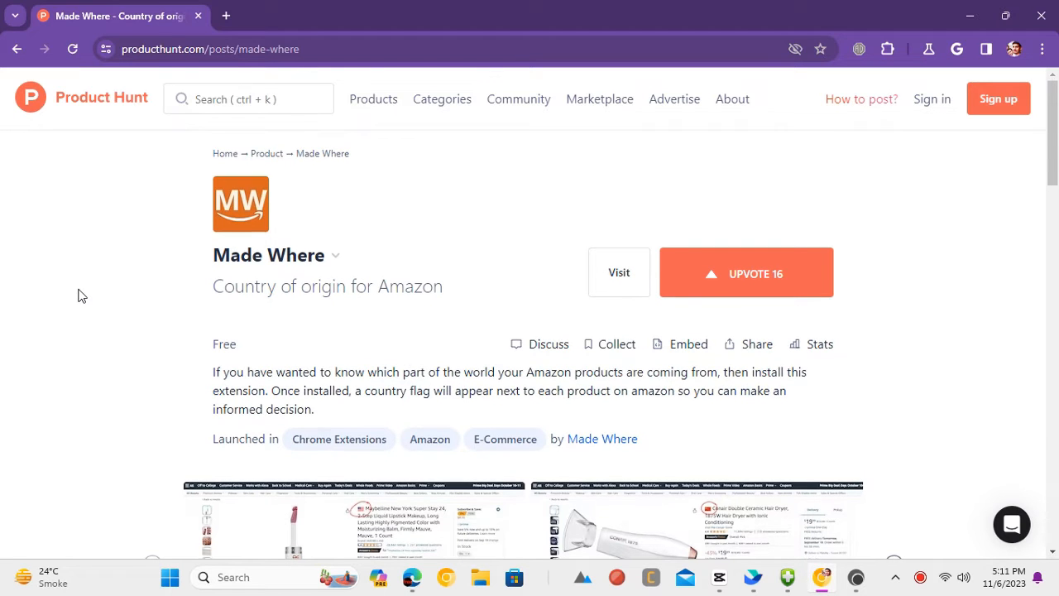
Go from the Made Where Product Hunt post to its Chrome Web Store listing and install it
{"action": "left_click", "coordinate": [619, 272]}
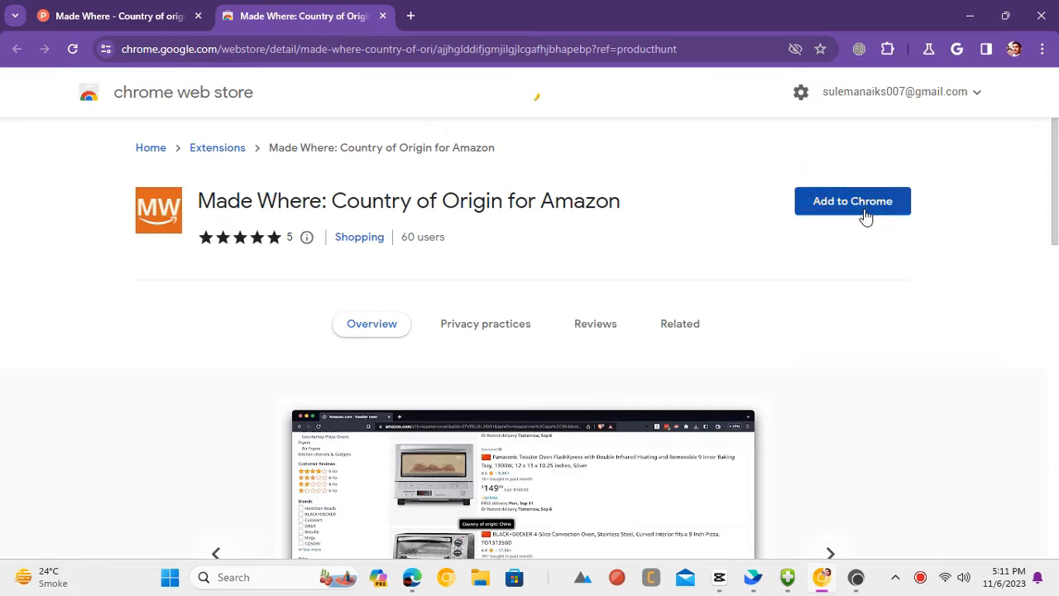
{"action": "left_click", "coordinate": [852, 201]}
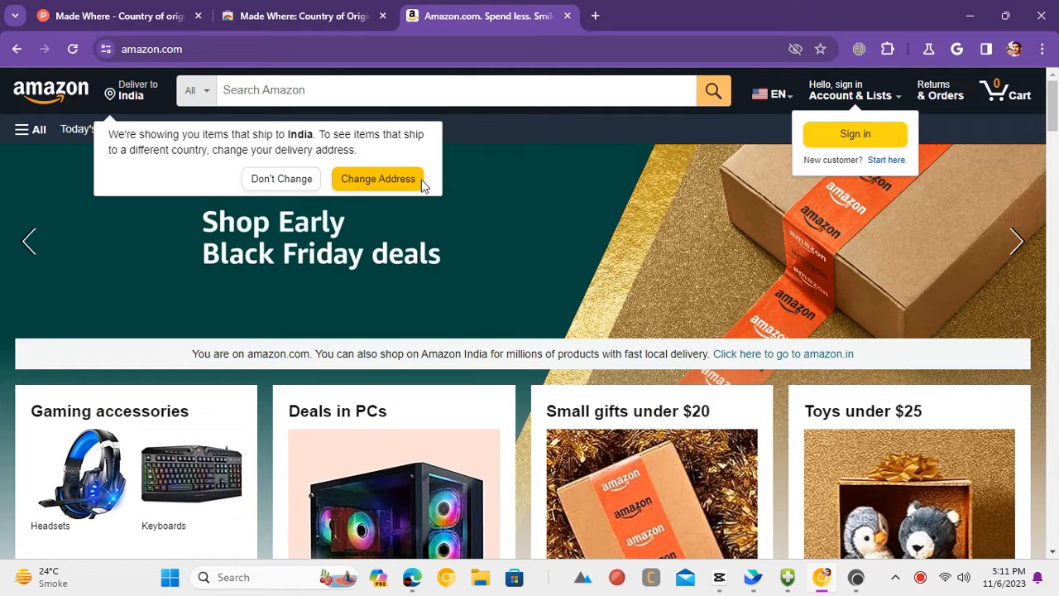
{"action": "mouse_move", "coordinate": [281, 178]}
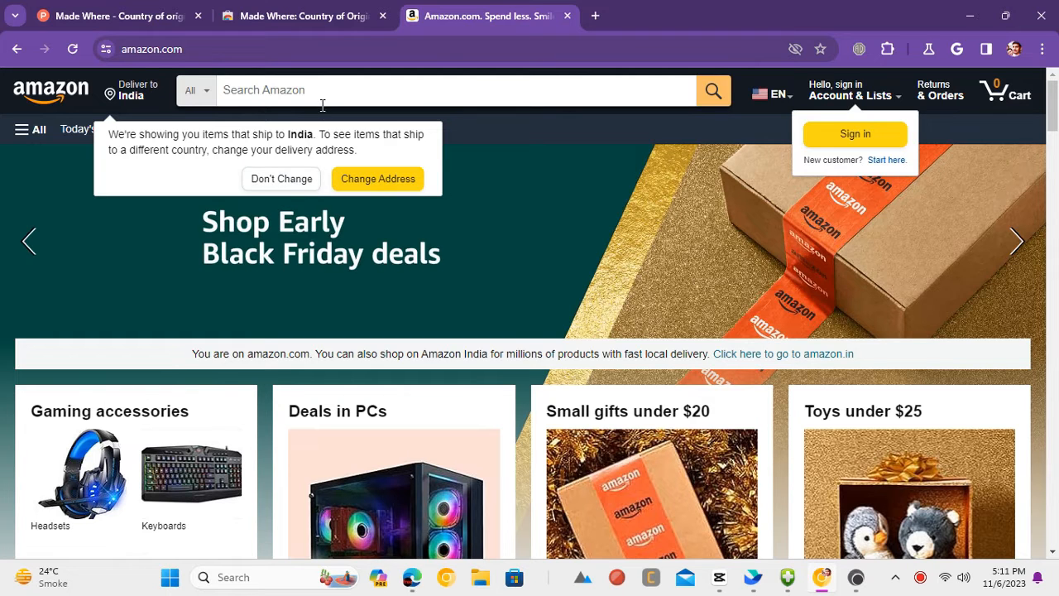
Search Amazon for 'earbuds' to show results with country-of-origin flags like China beside TOZO
{"action": "type", "text": "earbuds"}
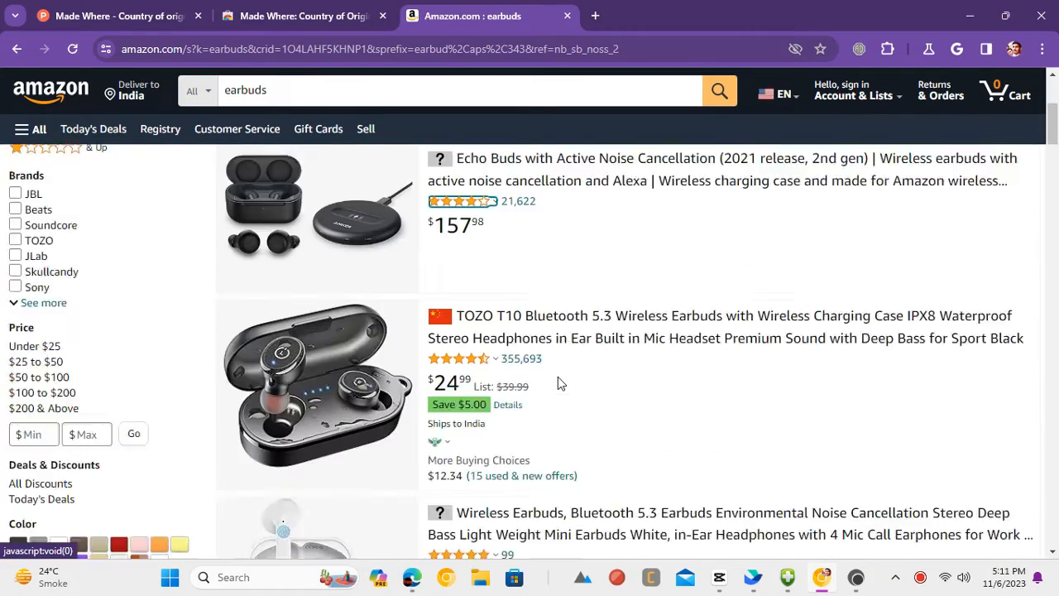
{"action": "scroll", "scroll_direction": "down", "scroll_amount": 3}
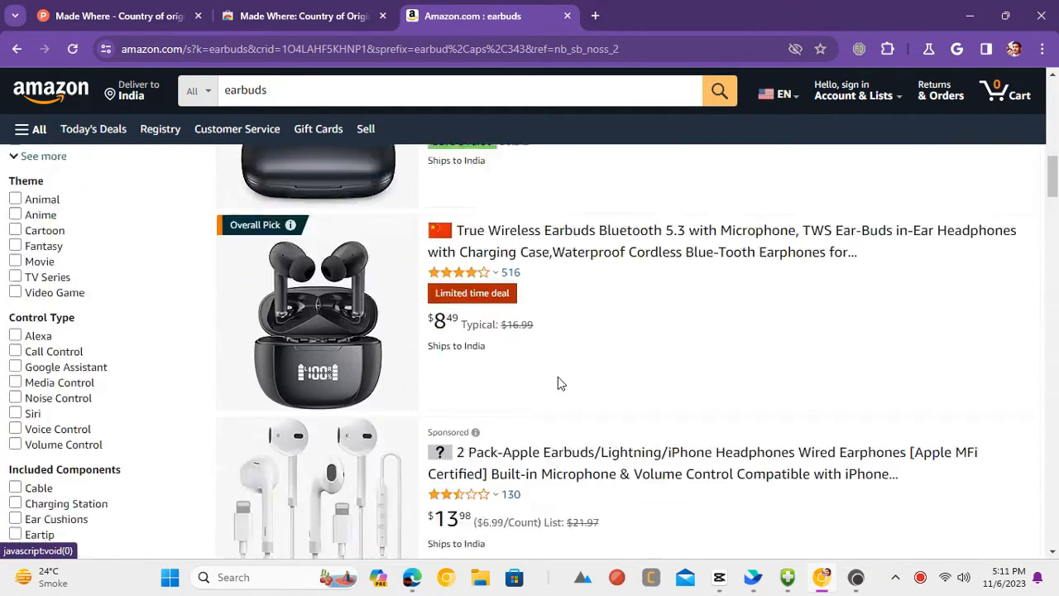
{"action": "scroll", "scroll_direction": "down", "scroll_amount": 3}
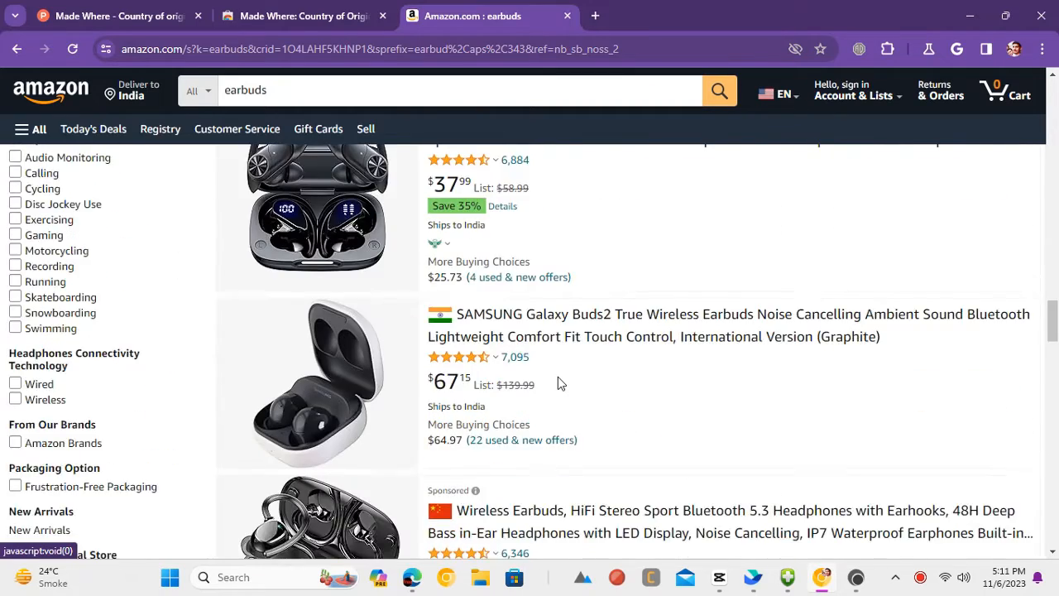
{"action": "scroll", "scroll_direction": "down", "scroll_amount": 3}
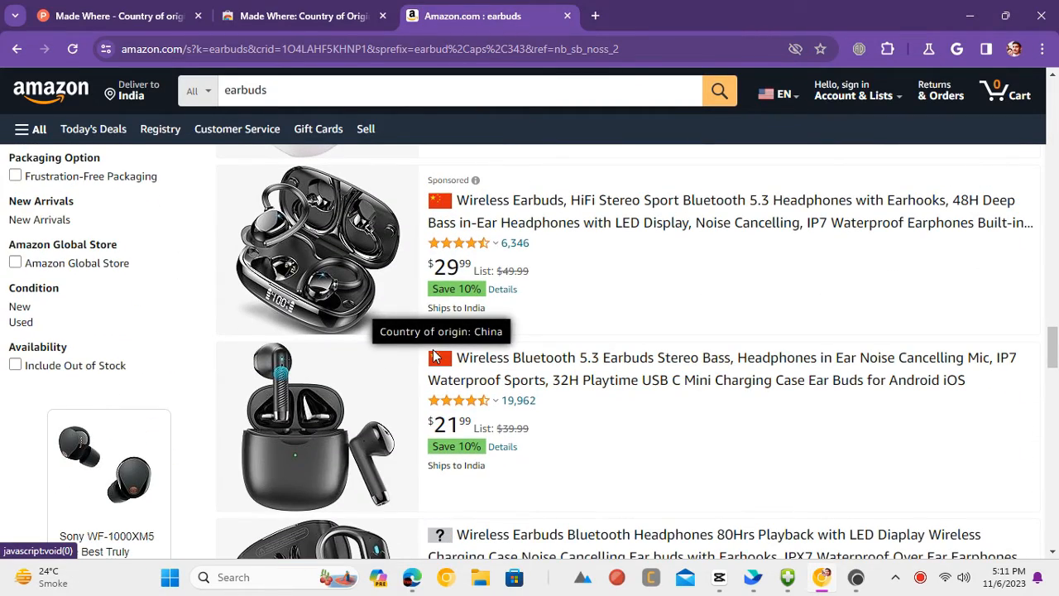
{"action": "scroll", "scroll_direction": "down", "scroll_amount": 3}
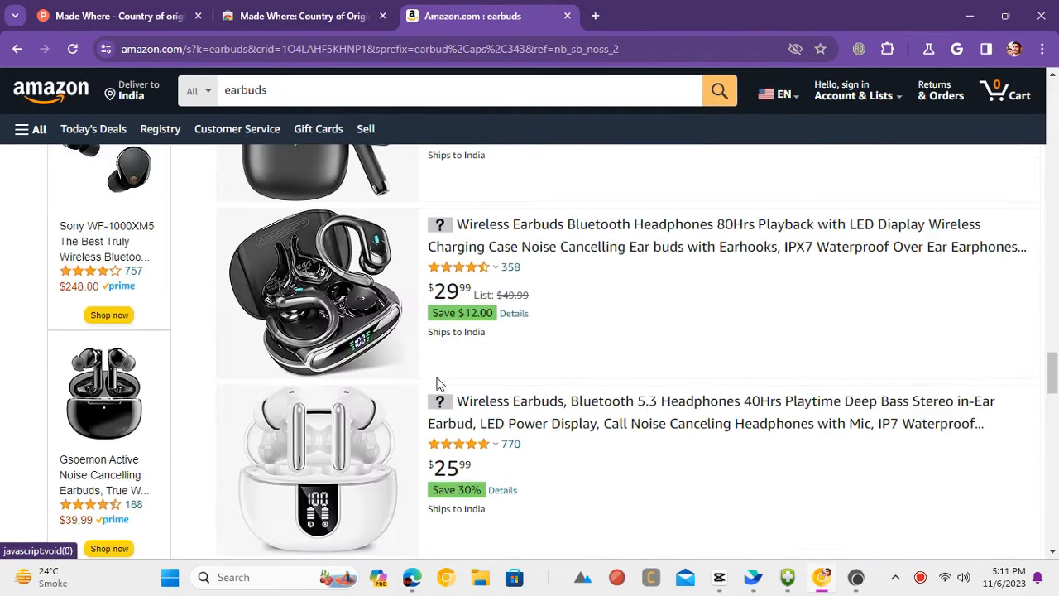
{"action": "scroll", "scroll_direction": "down", "scroll_amount": 3}
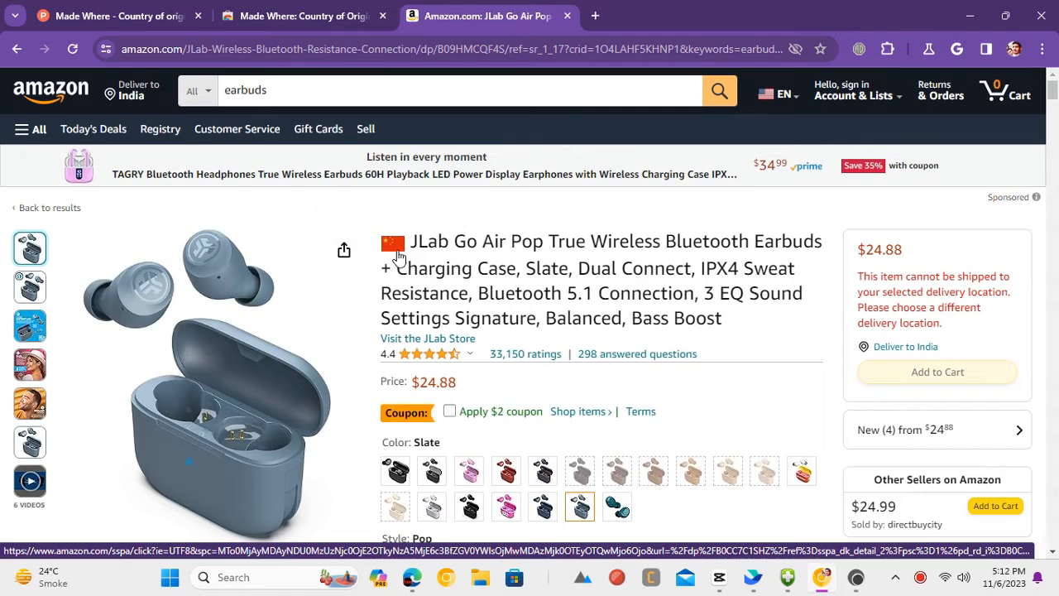
{"action": "mouse_move", "coordinate": [395, 240]}
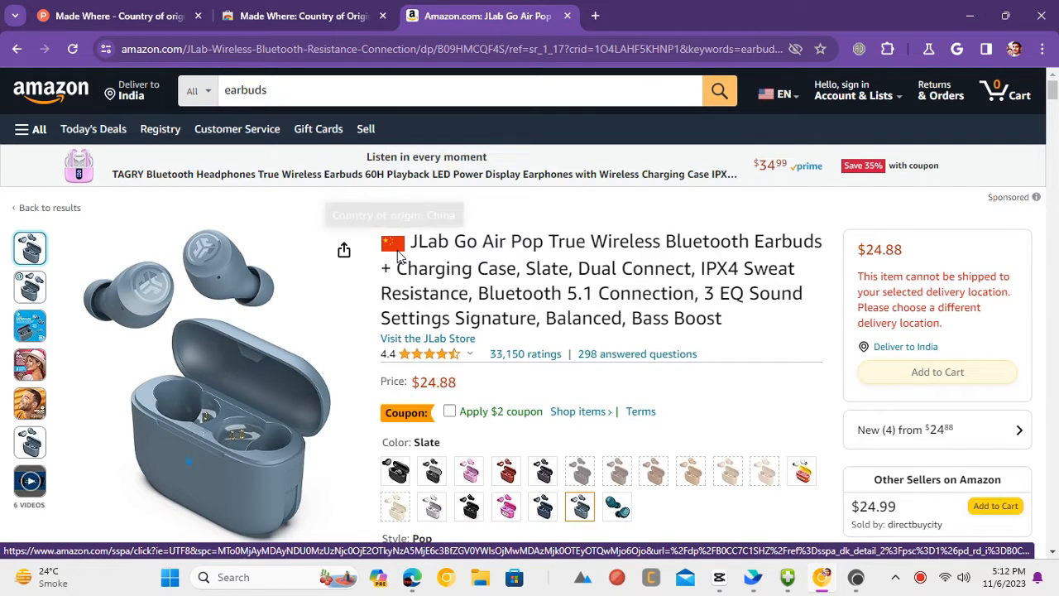
{"action": "mouse_move", "coordinate": [746, 233]}
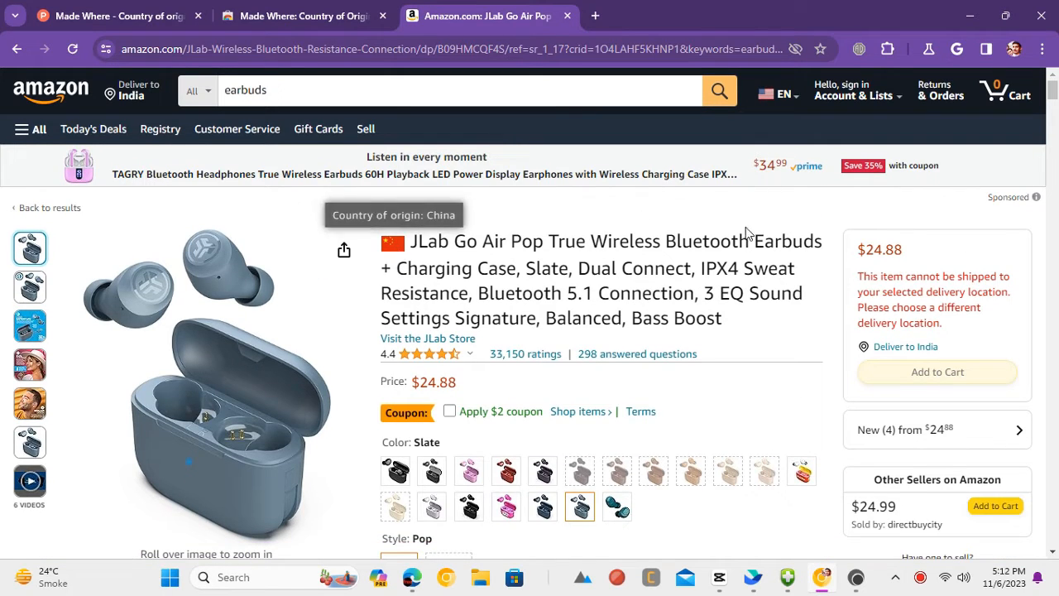
{"action": "mouse_move", "coordinate": [802, 414]}
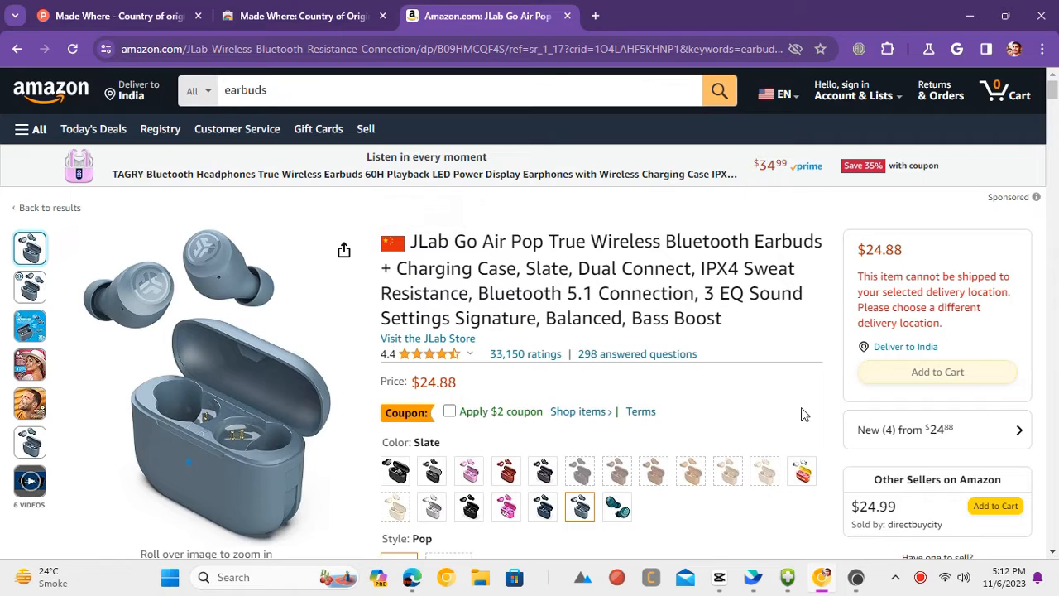
{"action": "mouse_move", "coordinate": [856, 577]}
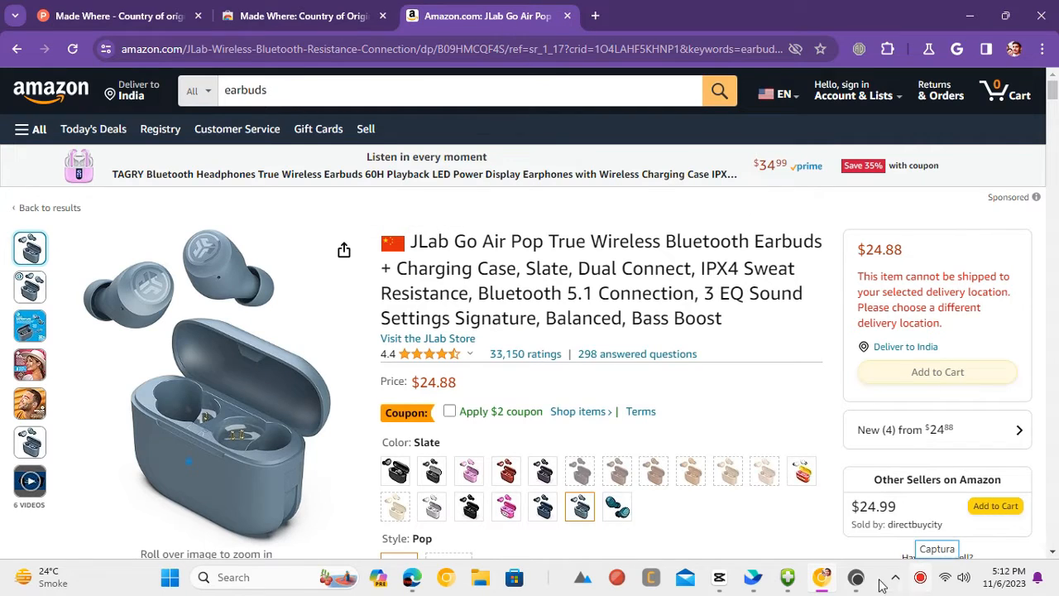